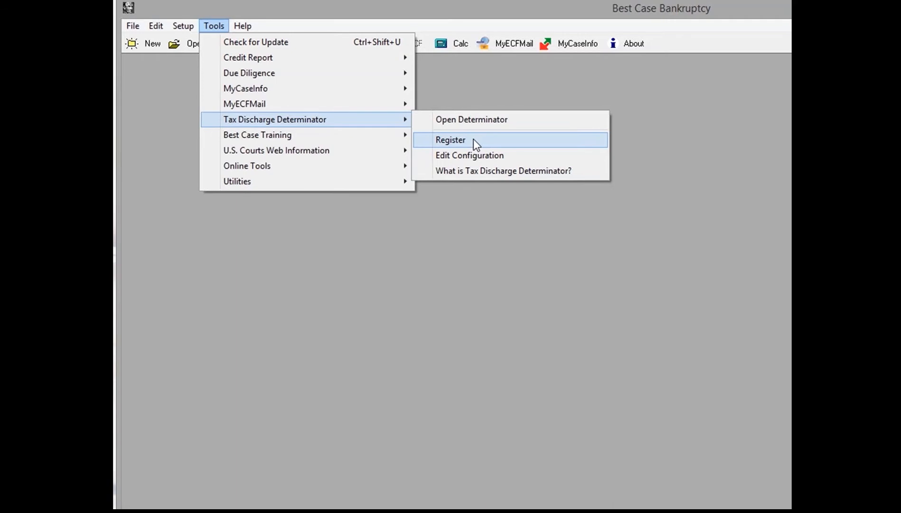
Open the Tax Discharge Determinator registration page from Best Case Bankruptcy's Tools menu.
left_click(450, 139)
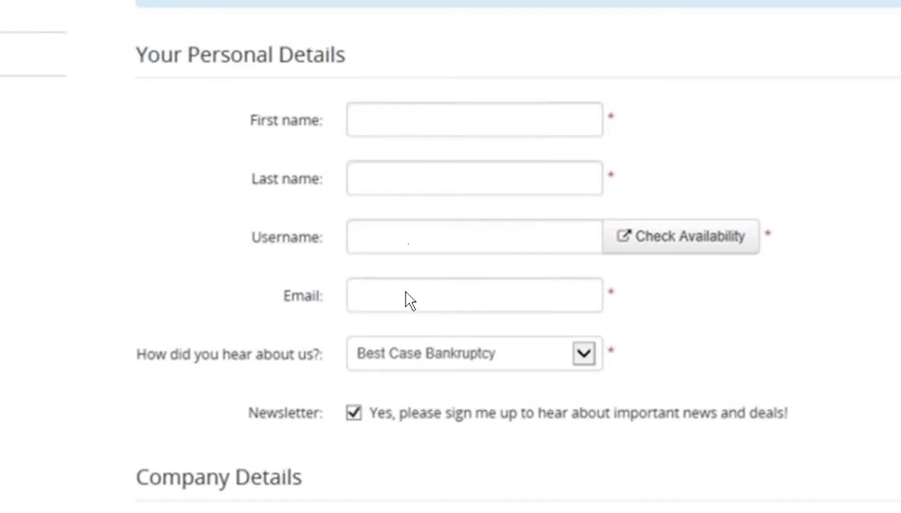
mouse_move(400, 305)
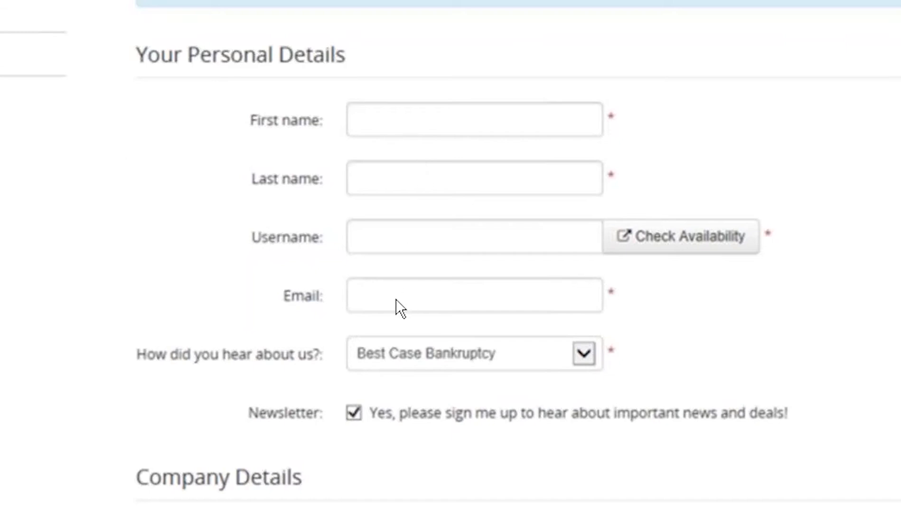
left_click(398, 297)
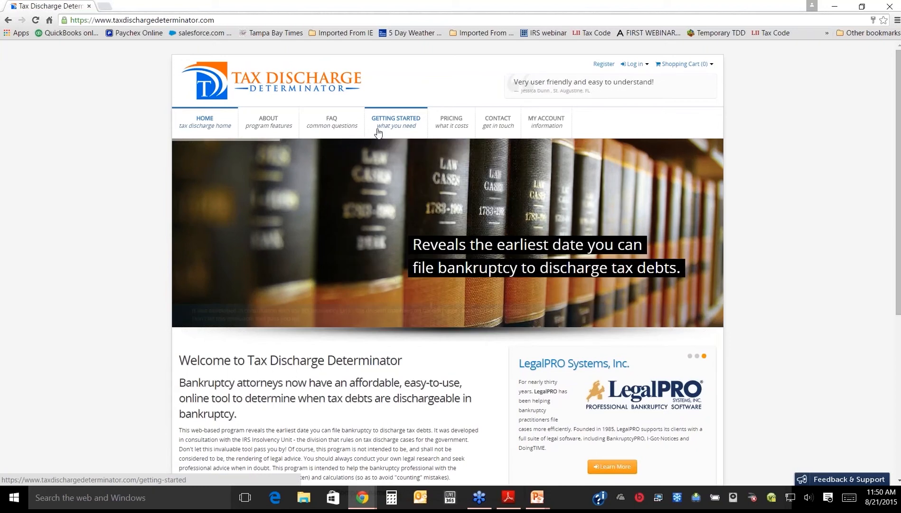
left_click(506, 498)
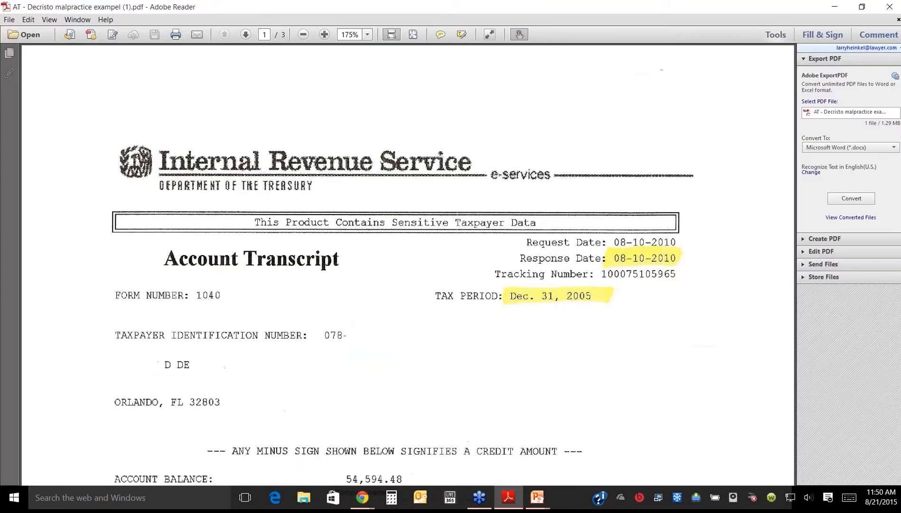
mouse_move(548, 273)
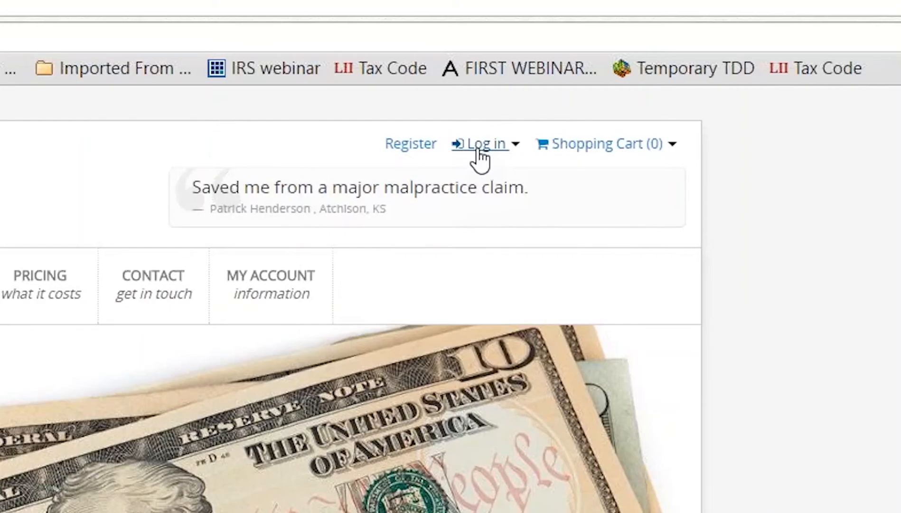
Sign in to Tax Discharge Determinator with the account username and password.
left_click(481, 142)
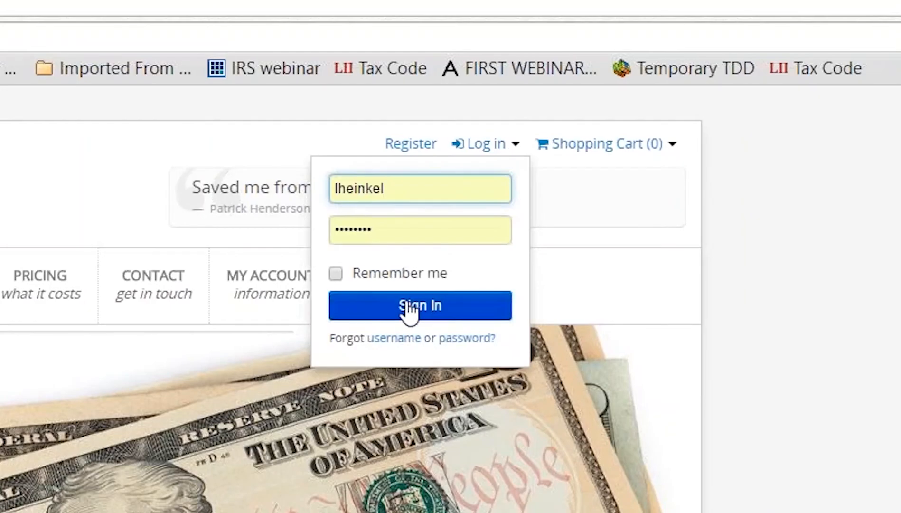
left_click(420, 305)
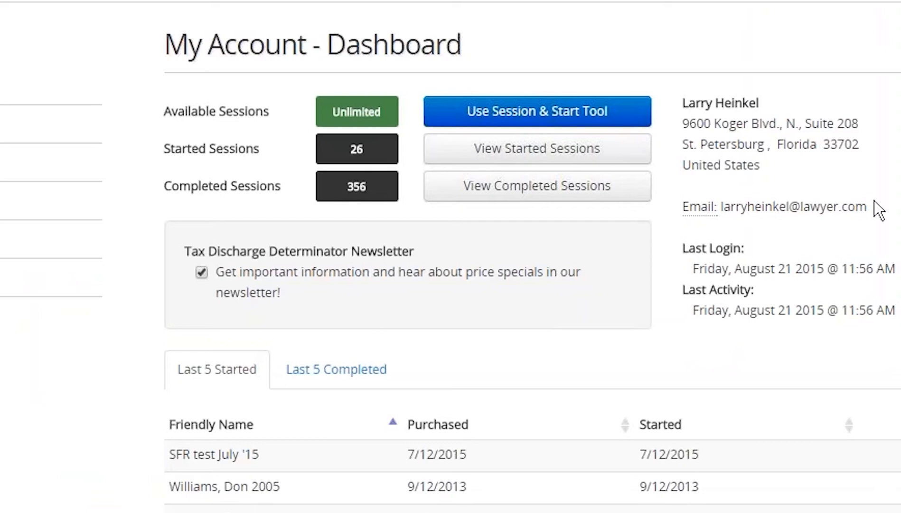
mouse_move(880, 207)
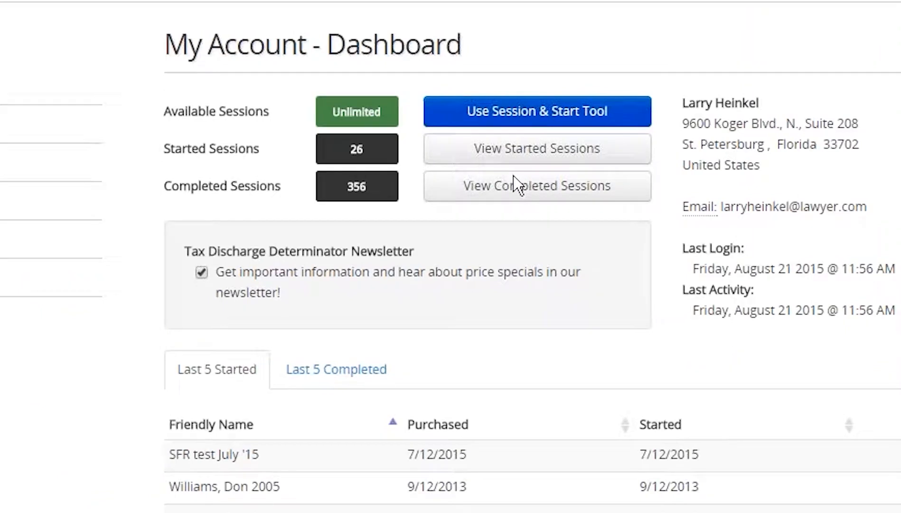
Start a new determinator session with friendly name 'Webinar 8-21-15 (2005)'.
left_click(536, 111)
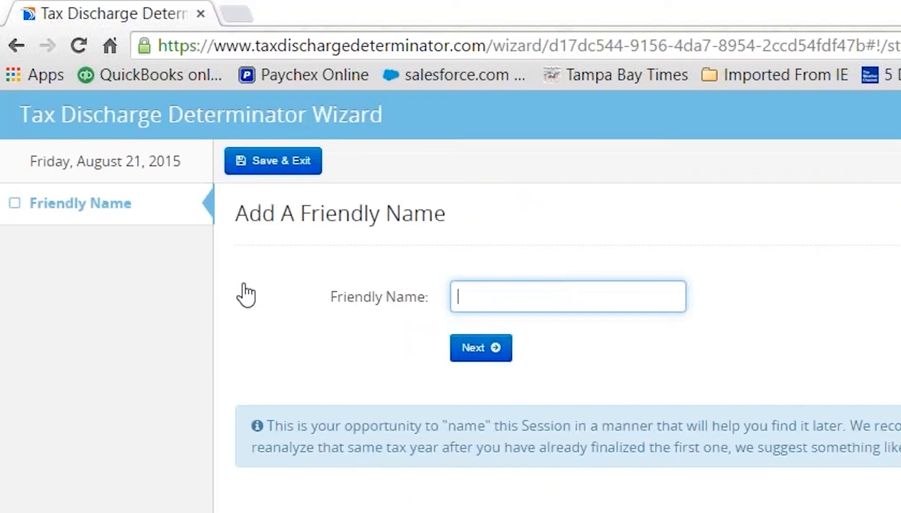
type("Webinar")
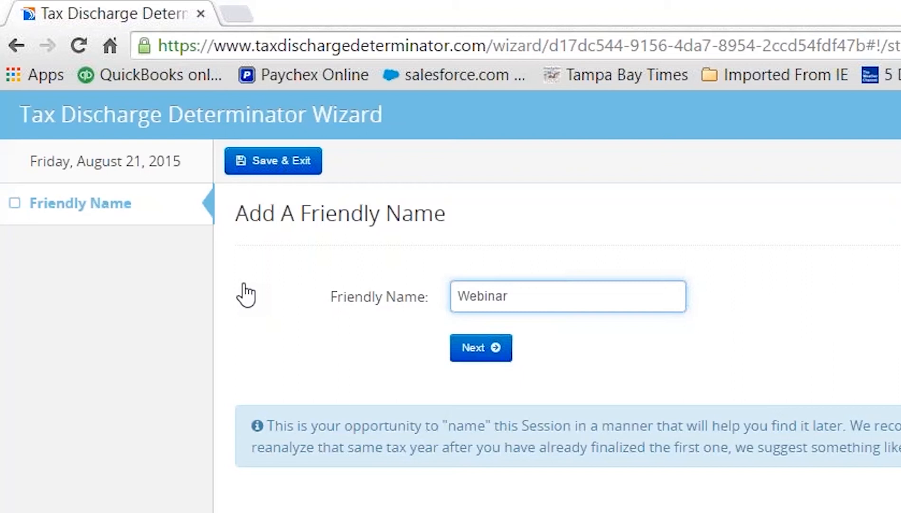
type("8")
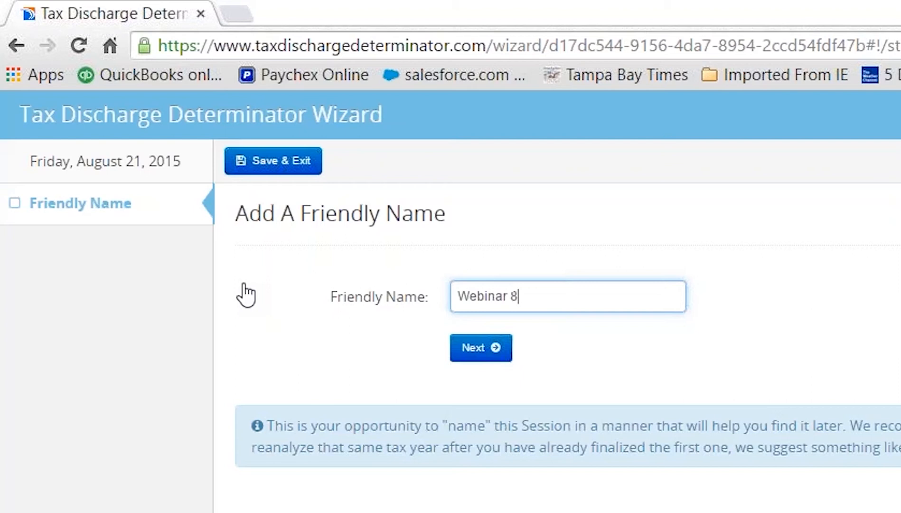
type("-21-15 (")
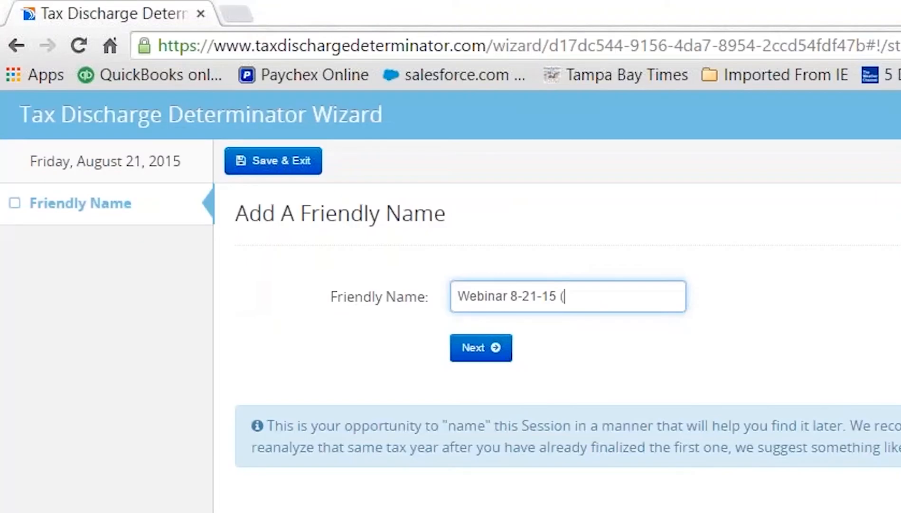
type("2005)")
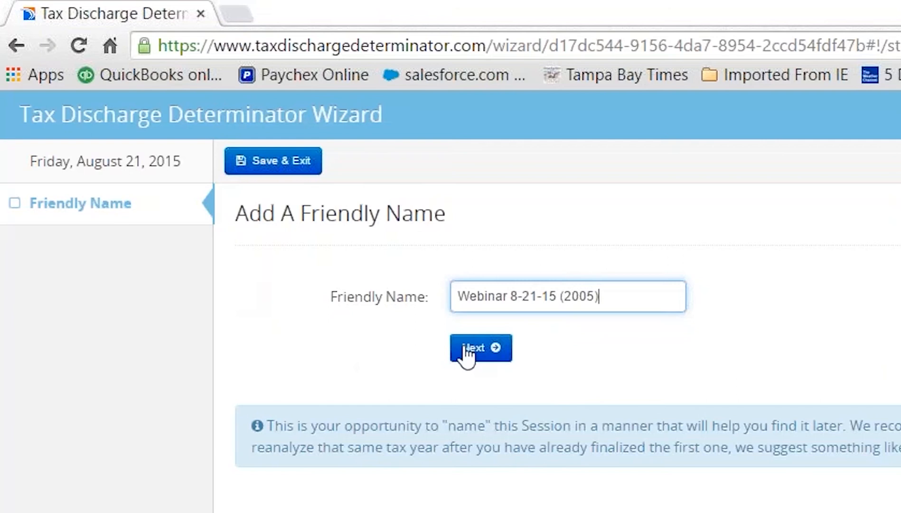
left_click(480, 347)
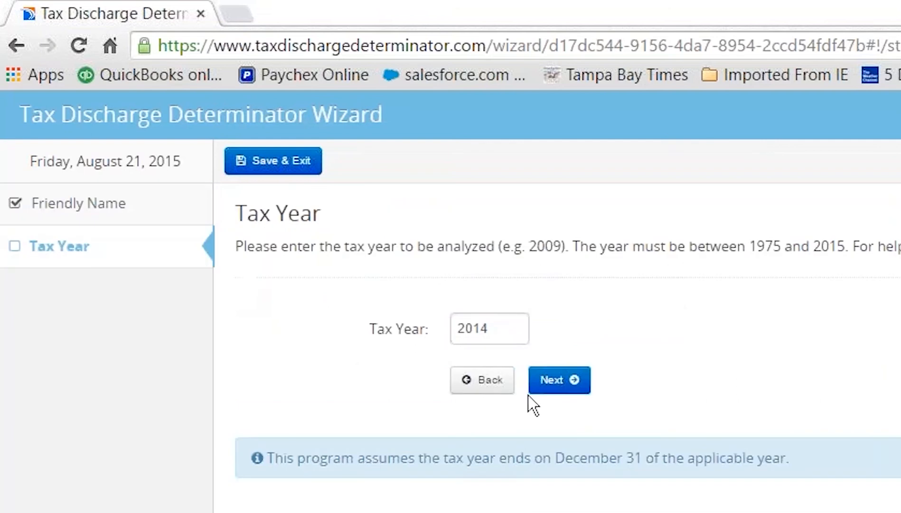
Enter tax year 2005 and confirm the debt is an income tax.
left_click(489, 328)
type("2005")
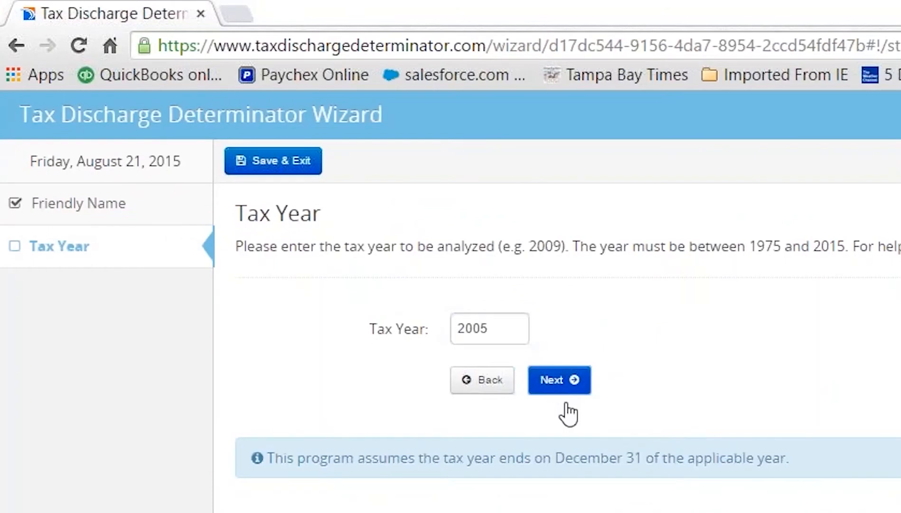
left_click(557, 379)
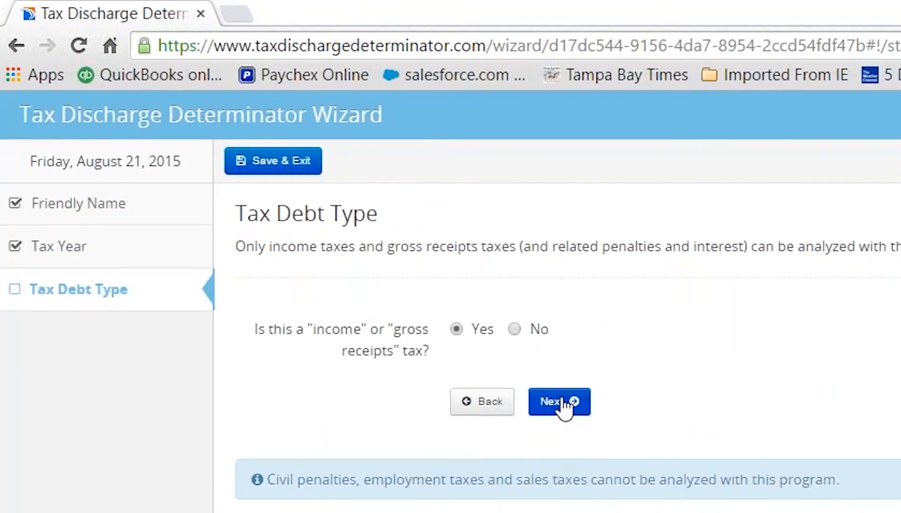
left_click(558, 400)
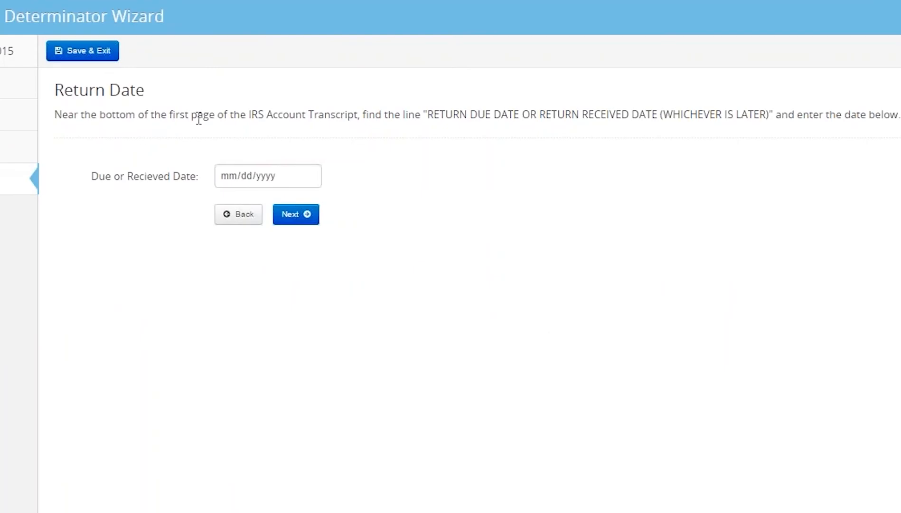
mouse_move(359, 132)
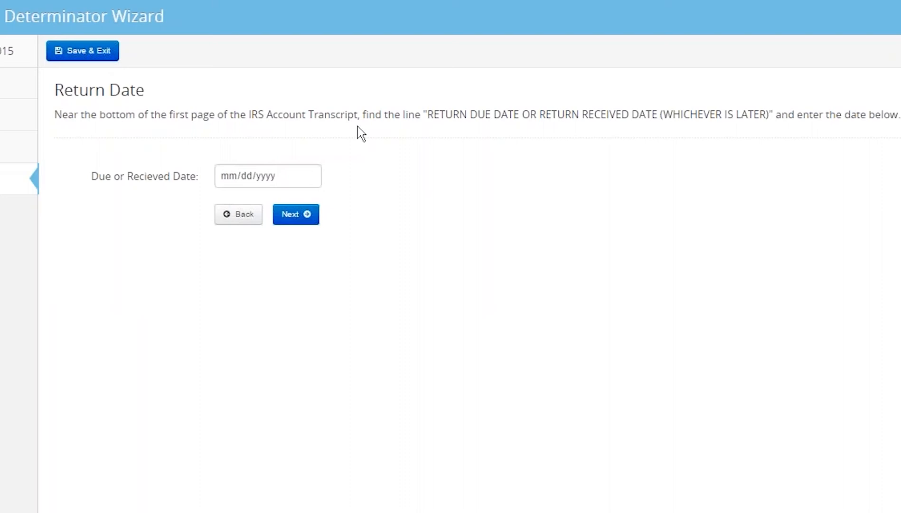
mouse_move(578, 118)
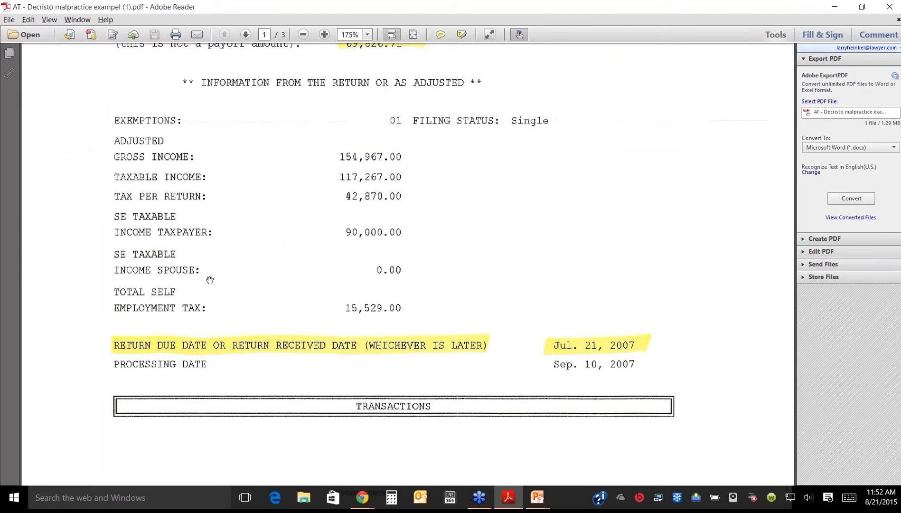
mouse_move(560, 364)
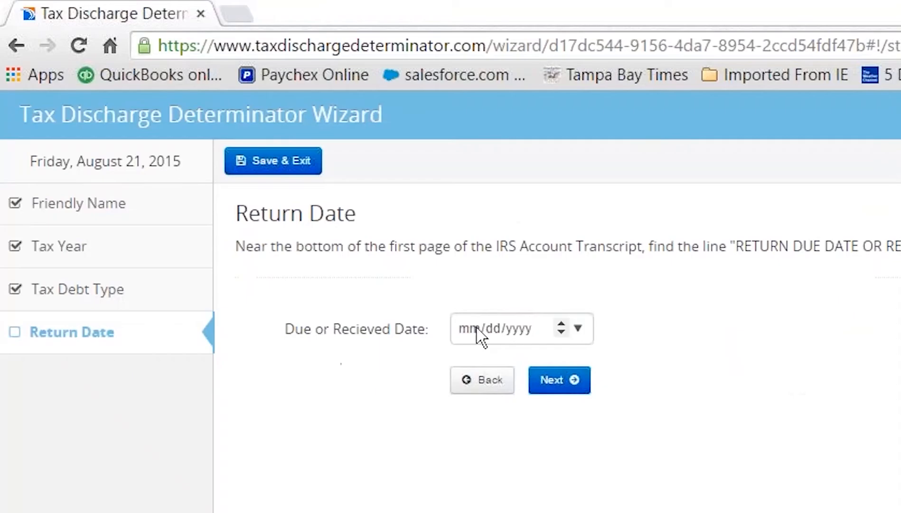
Enter 07/21/2007 from the transcript as the return due or received date.
type("07/21/2007")
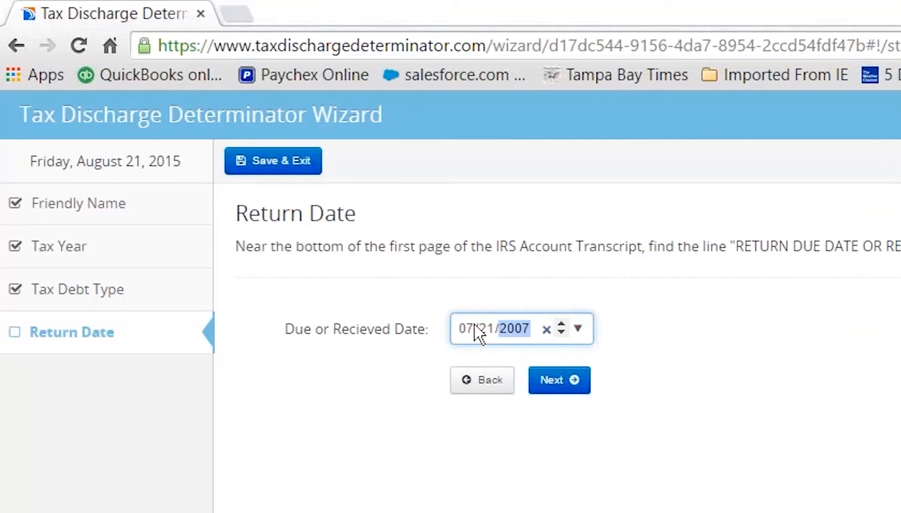
left_click(559, 380)
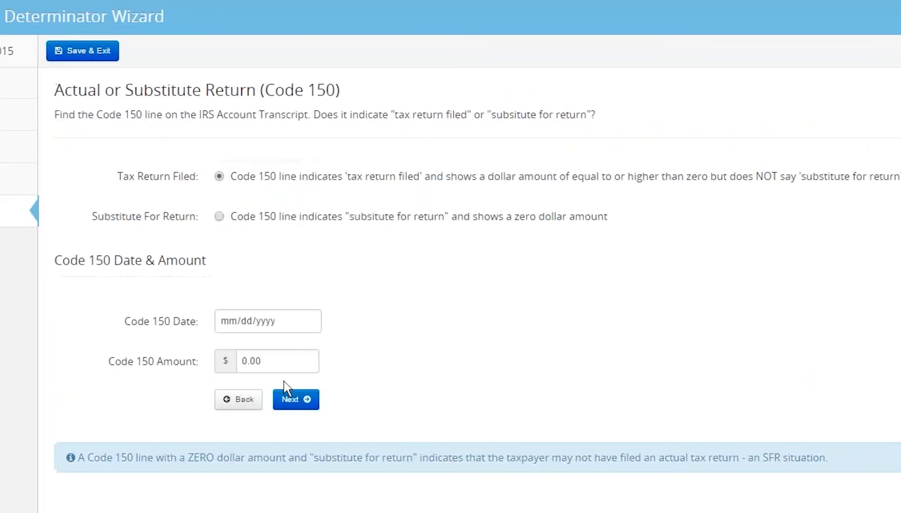
mouse_move(143, 137)
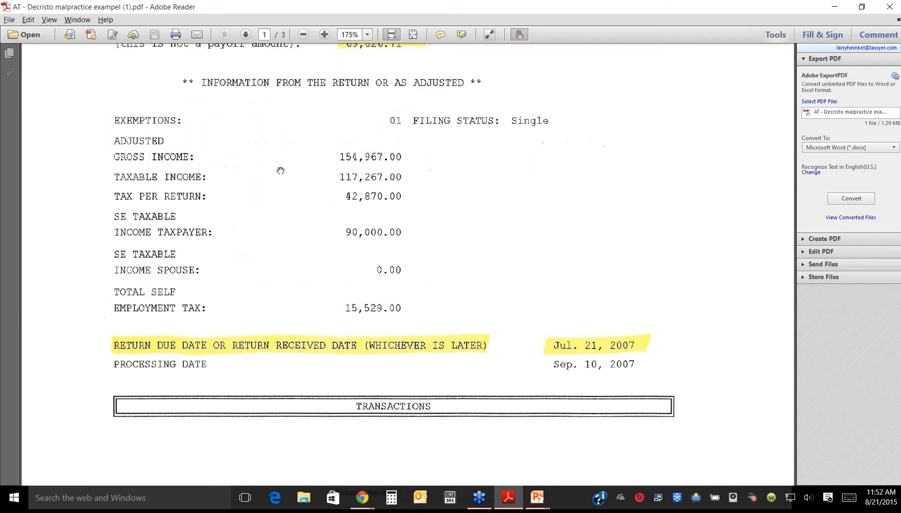
Enter Code 150 date 09/10/2007 and amount 42870 for the filed return.
scroll("down", 3)
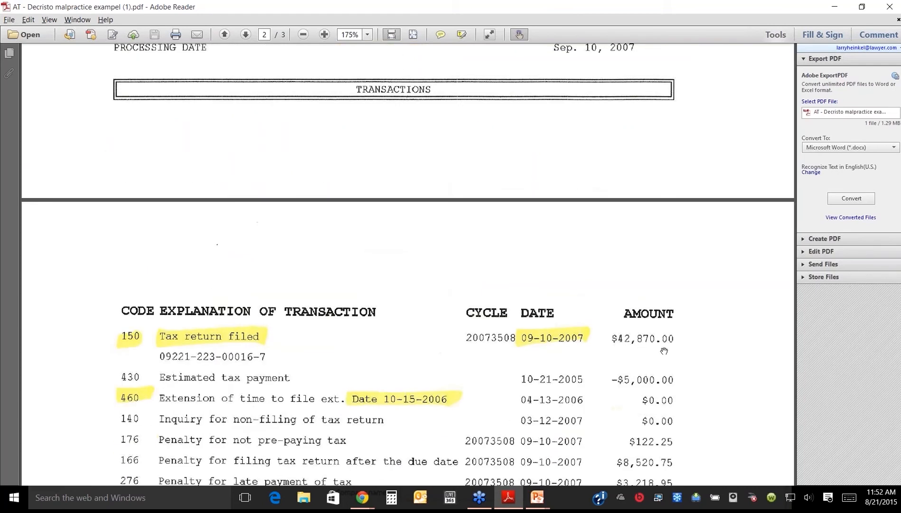
mouse_move(546, 341)
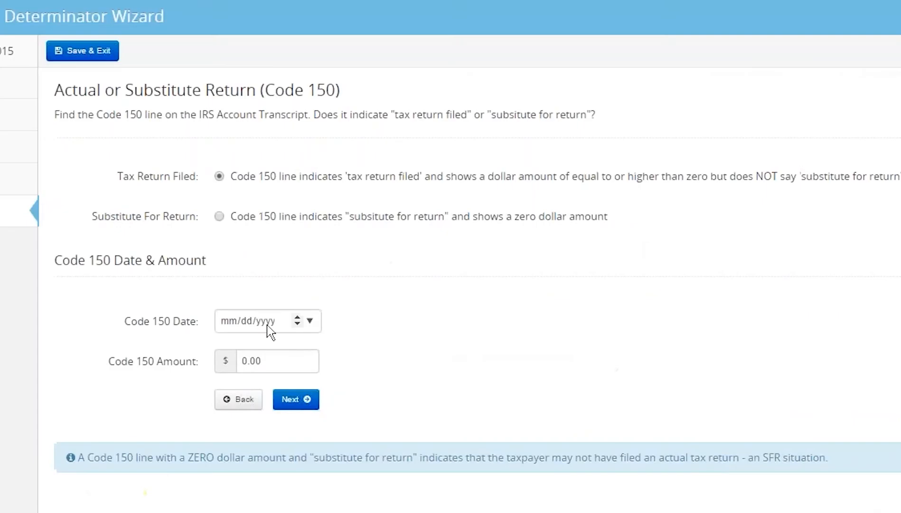
type("09/10/2007")
type("42870")
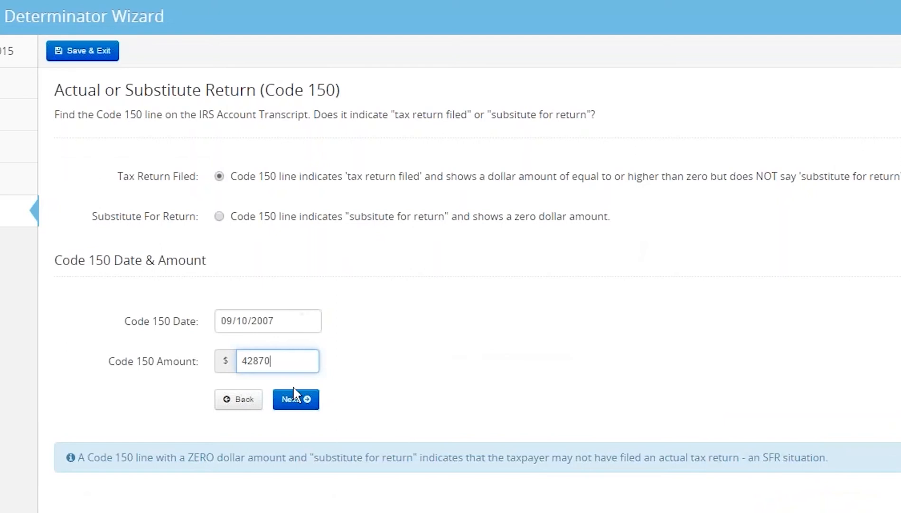
left_click(295, 398)
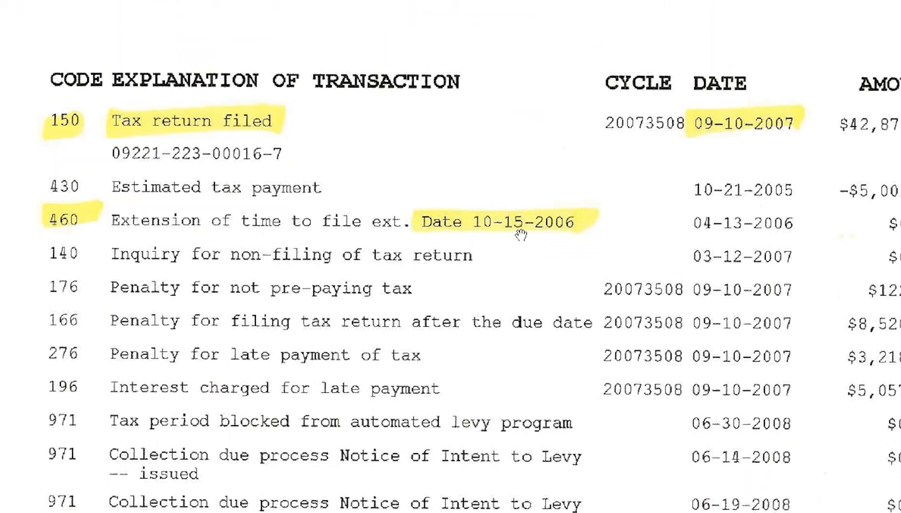
mouse_move(747, 228)
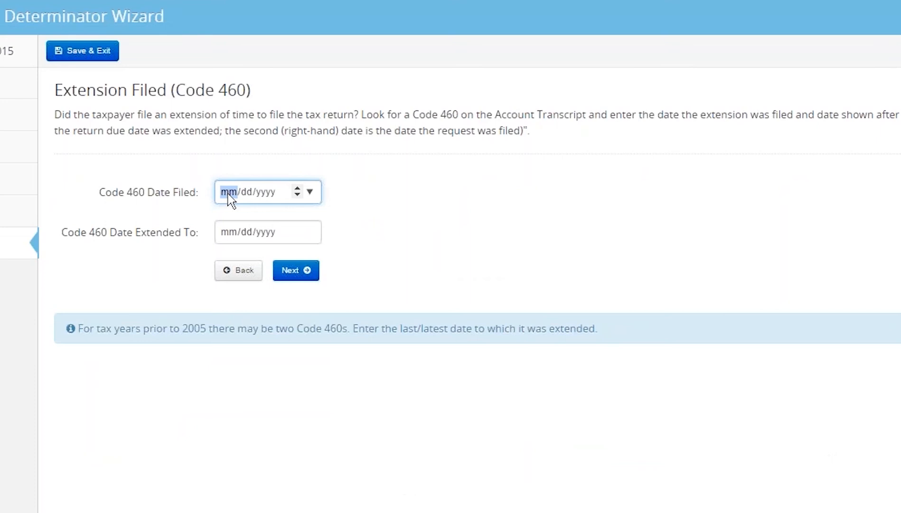
Enter Code 460 extension dates: filed 04/13/2006, extended to 10/15/2006.
type("04/13/002006")
left_click(267, 232)
type("10/15/2006")
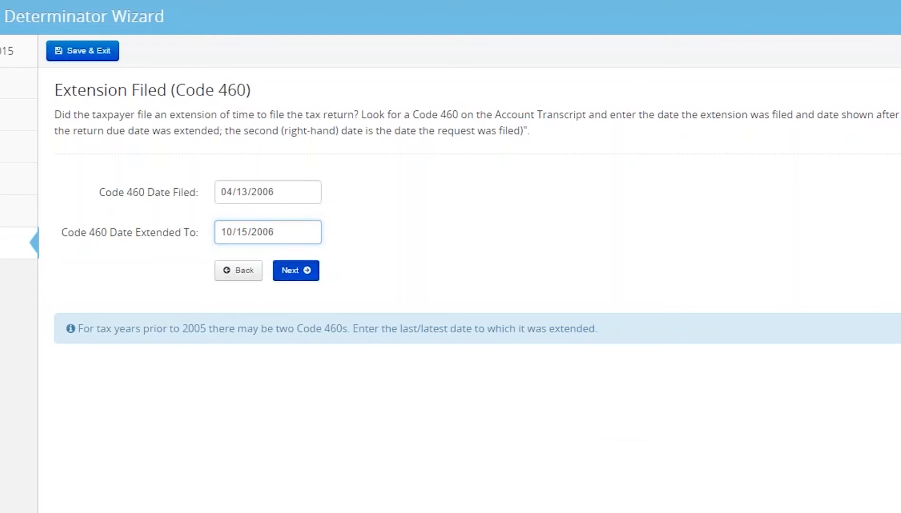
left_click(295, 270)
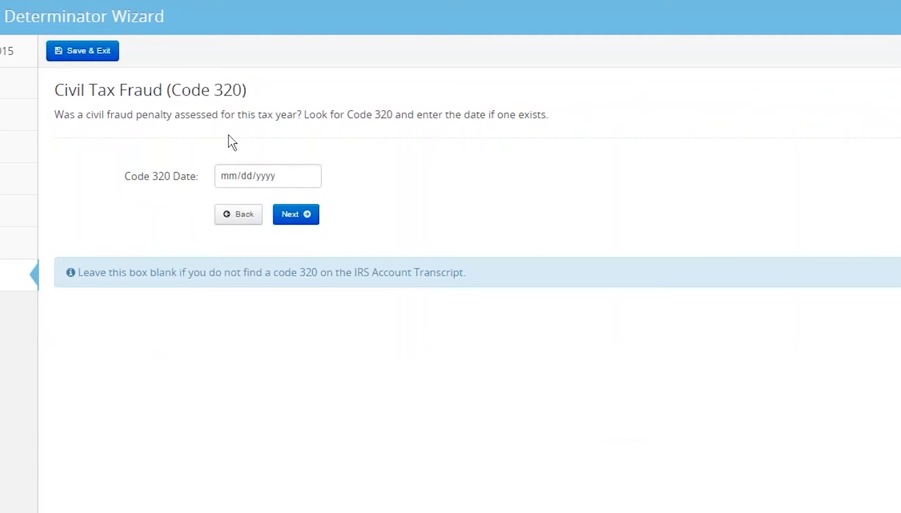
mouse_move(310, 222)
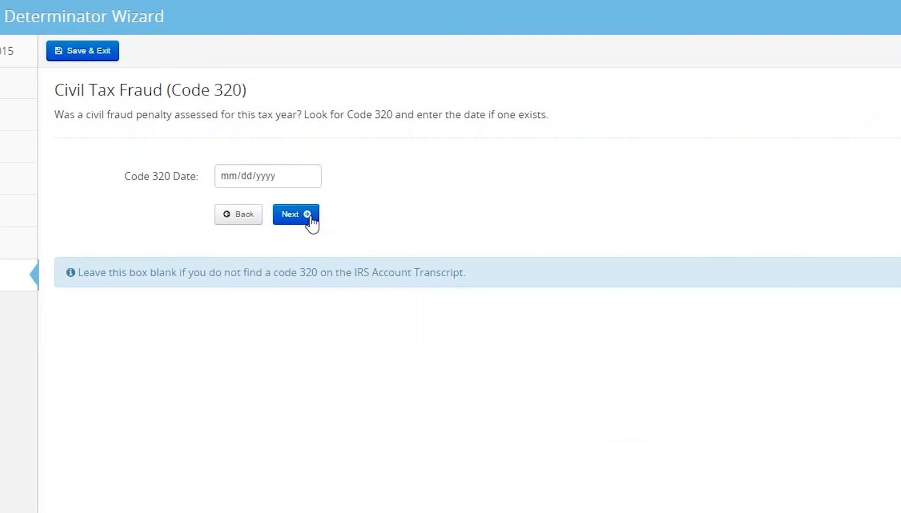
Leave the Code 320 civil fraud date blank and answer No to criminal fraud.
left_click(295, 214)
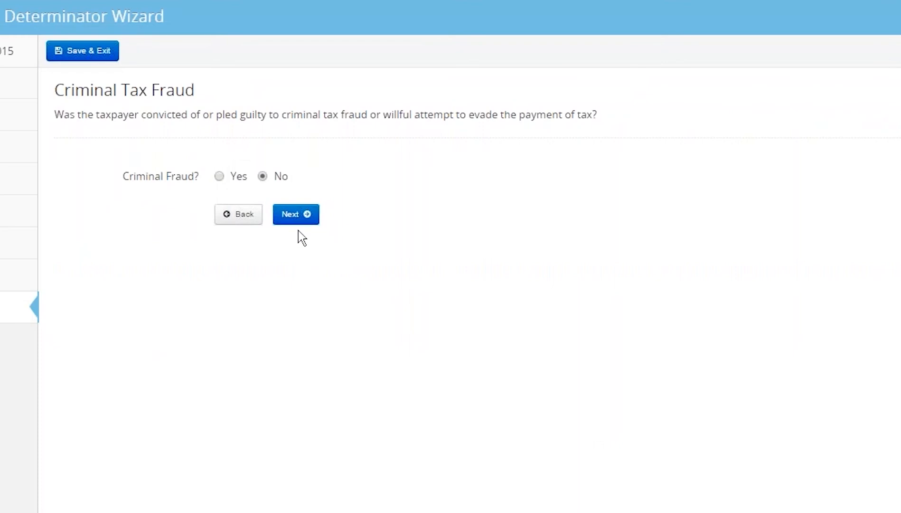
left_click(295, 214)
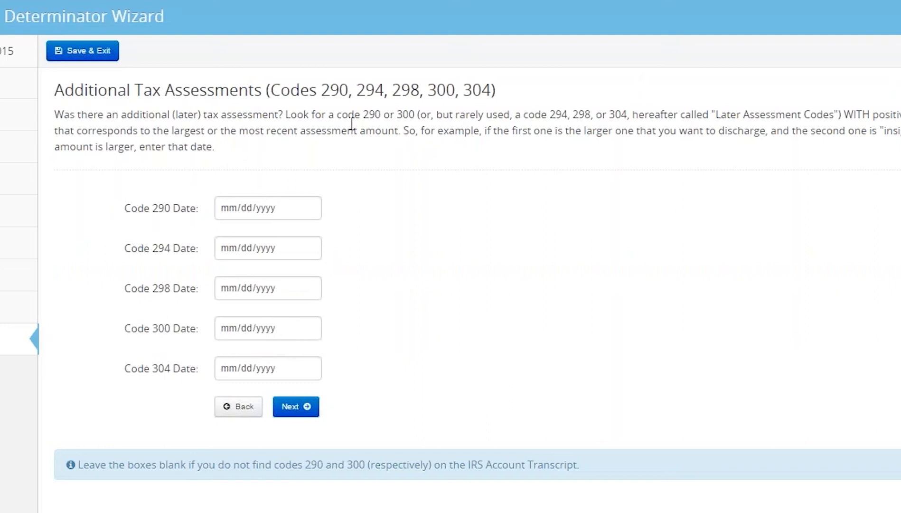
mouse_move(592, 120)
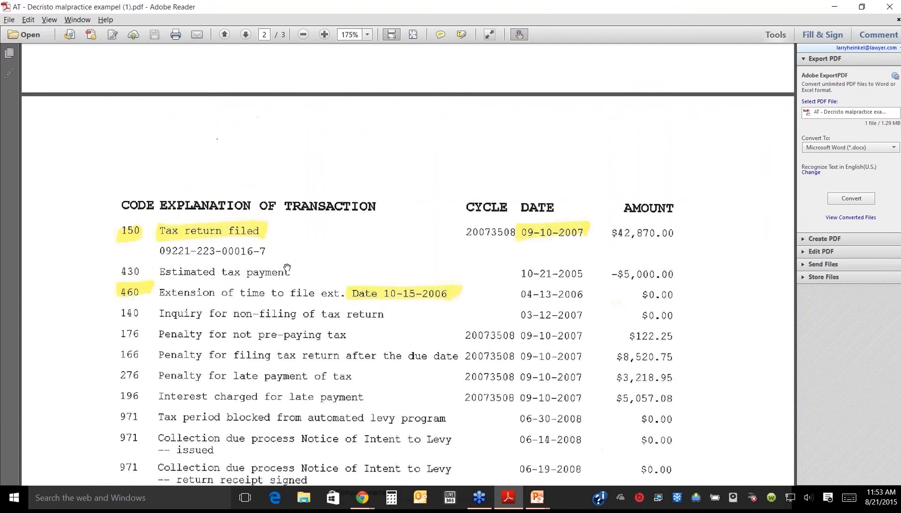
Scroll the IRS transcript PDF down to the Code 290 entry dated 05-18-2009.
scroll("down", 3)
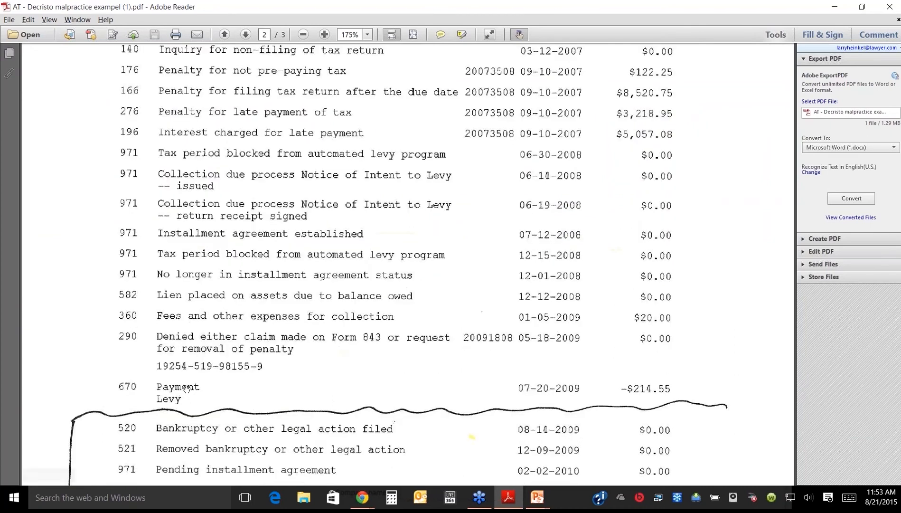
scroll("down", 3)
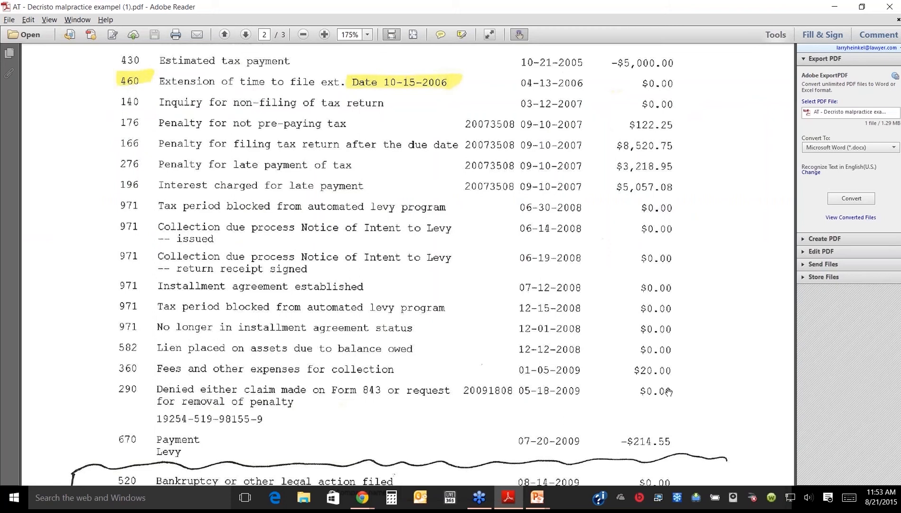
mouse_move(680, 395)
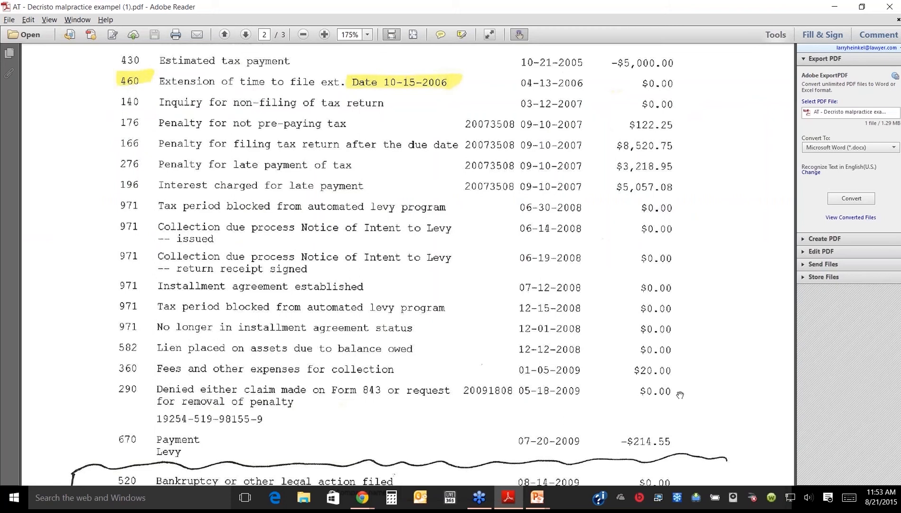
mouse_move(641, 395)
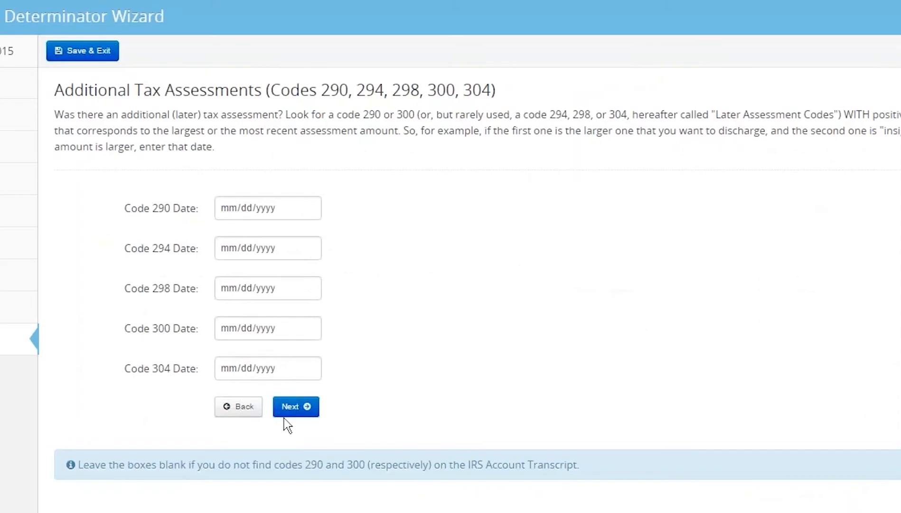
Skip the empty Code 290–304 assessment date boxes to reach the Code 520 step.
left_click(295, 407)
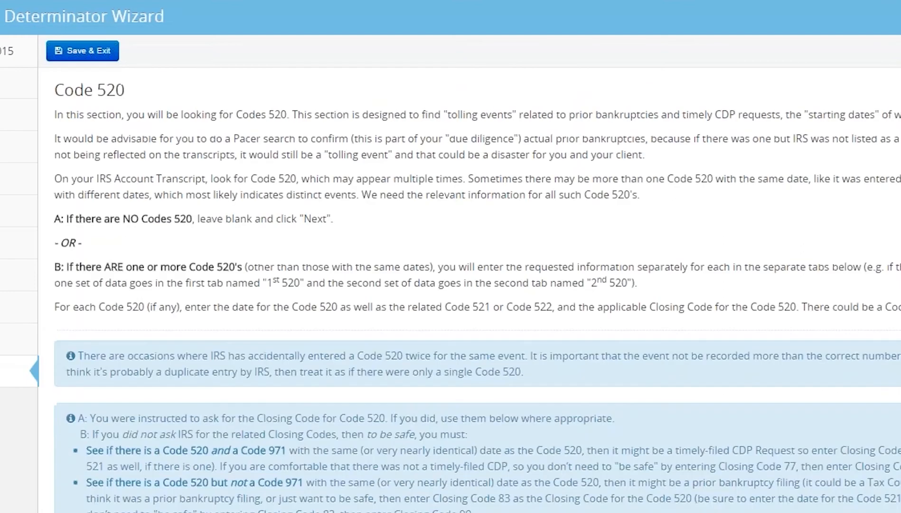
mouse_move(438, 357)
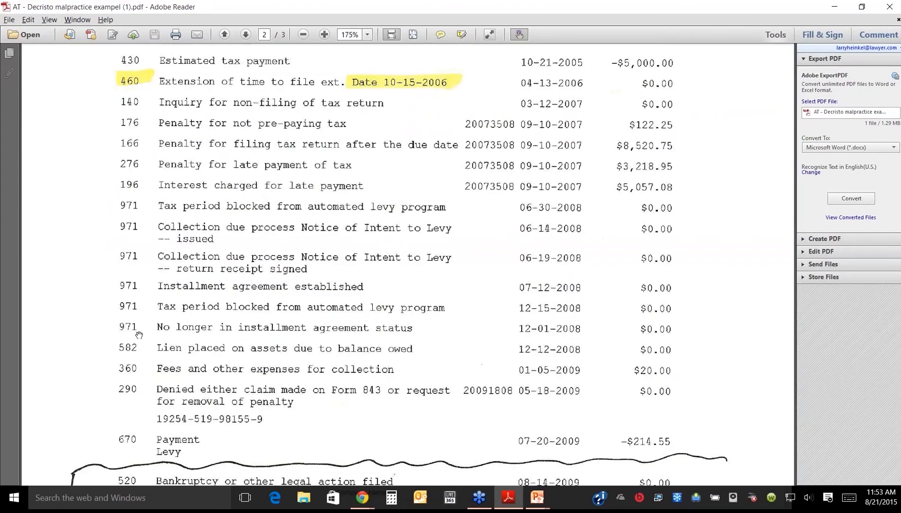
mouse_move(139, 345)
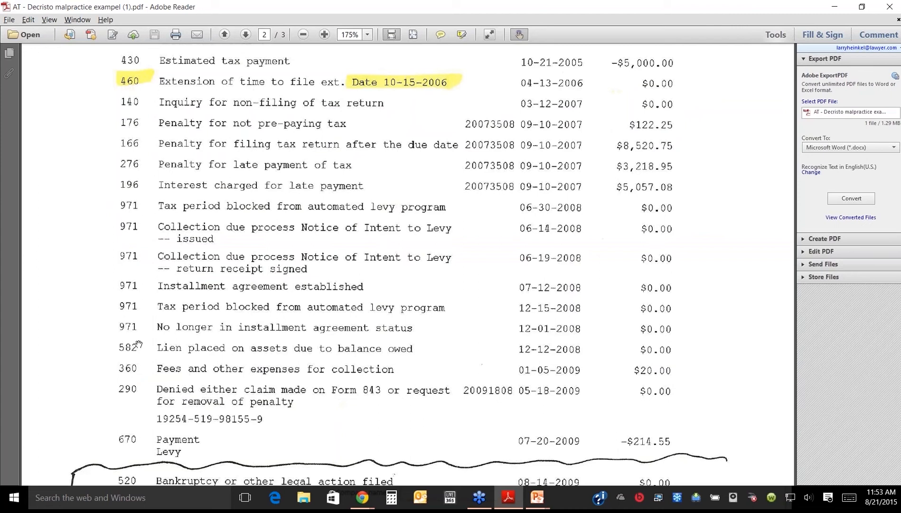
mouse_move(134, 329)
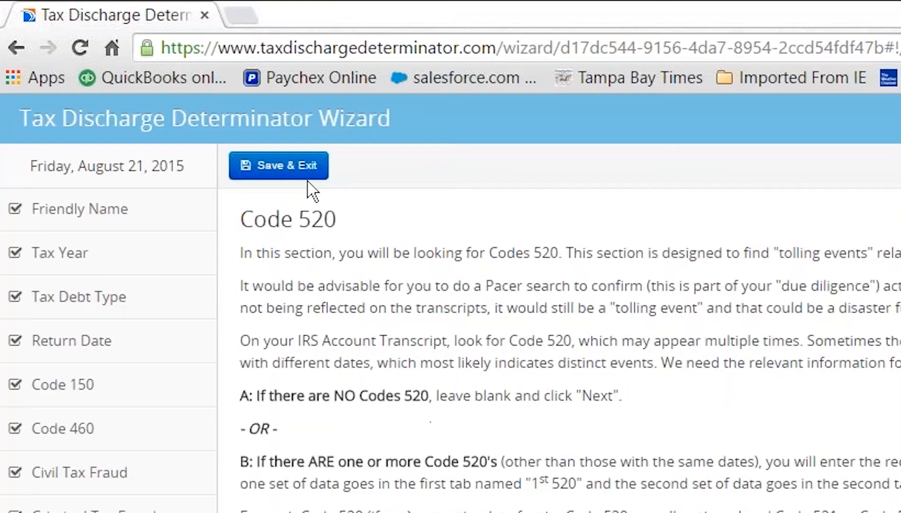
mouse_move(456, 341)
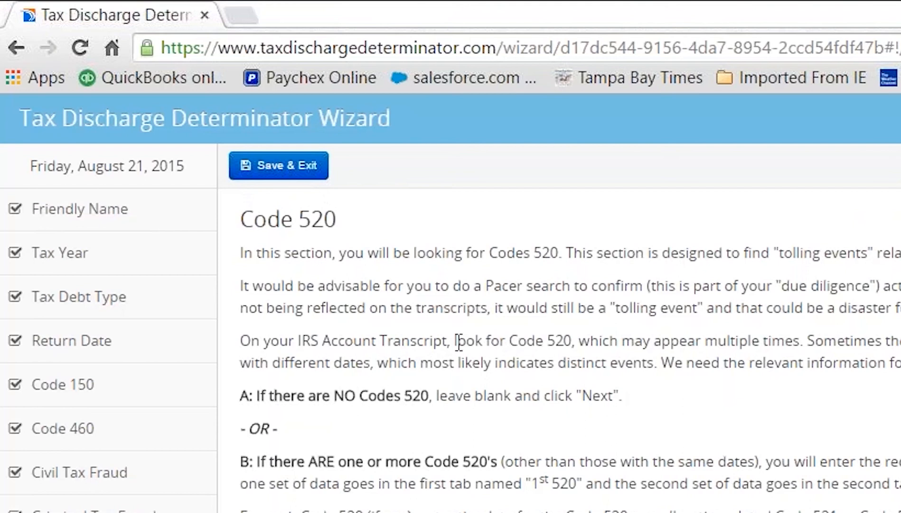
mouse_move(504, 390)
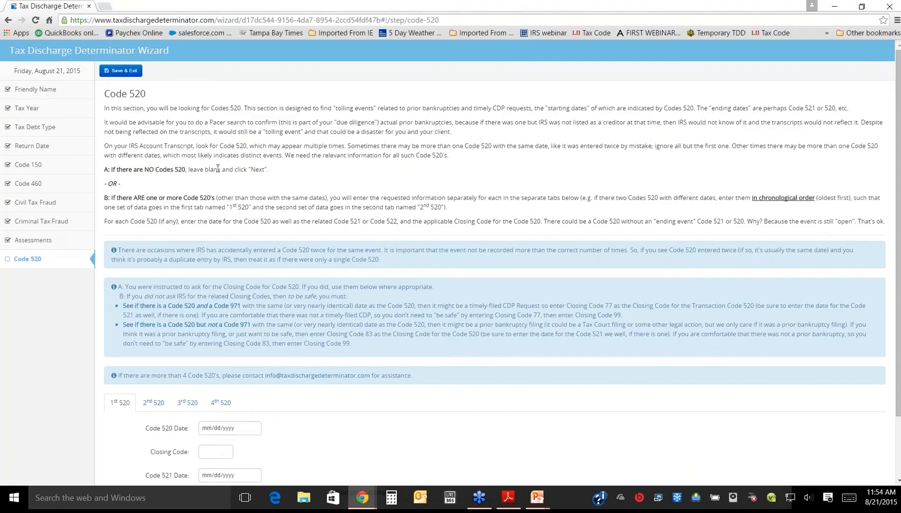
Skip the Code 520 and Code 480 pages with no entries to reach the summary.
scroll("down", 3)
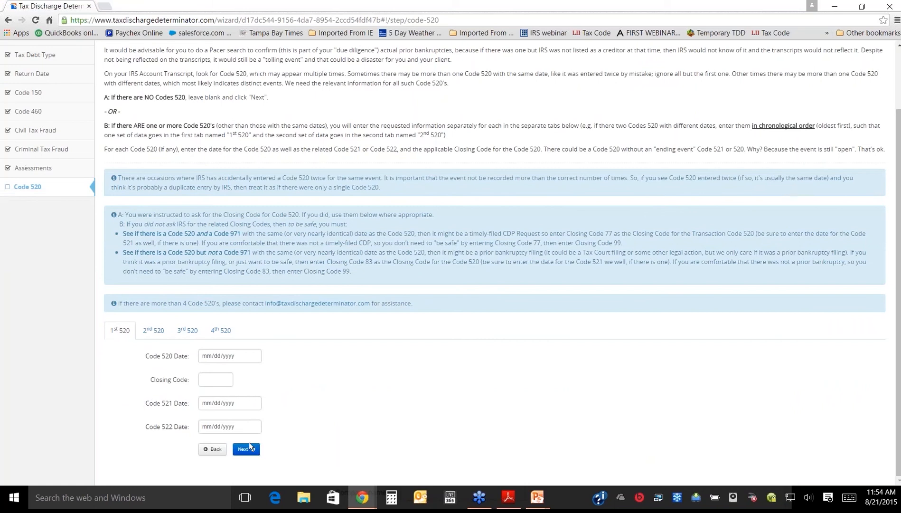
left_click(245, 449)
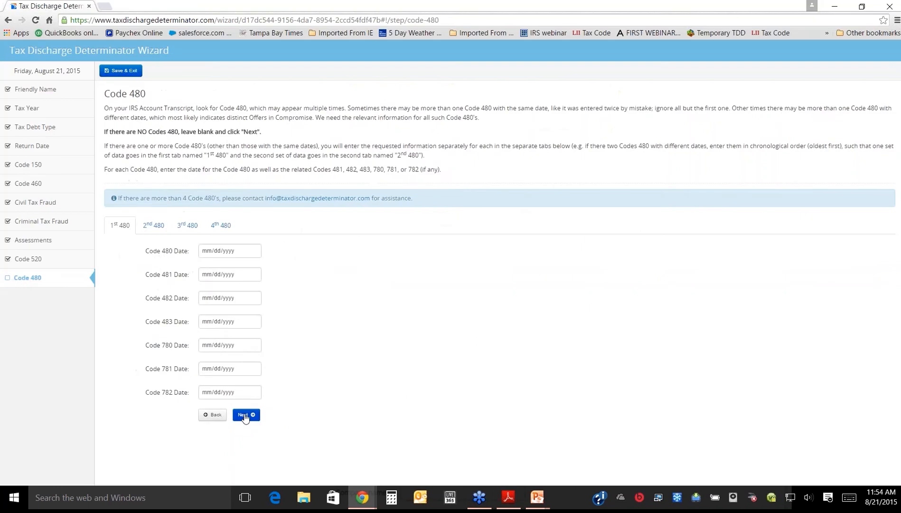
left_click(246, 414)
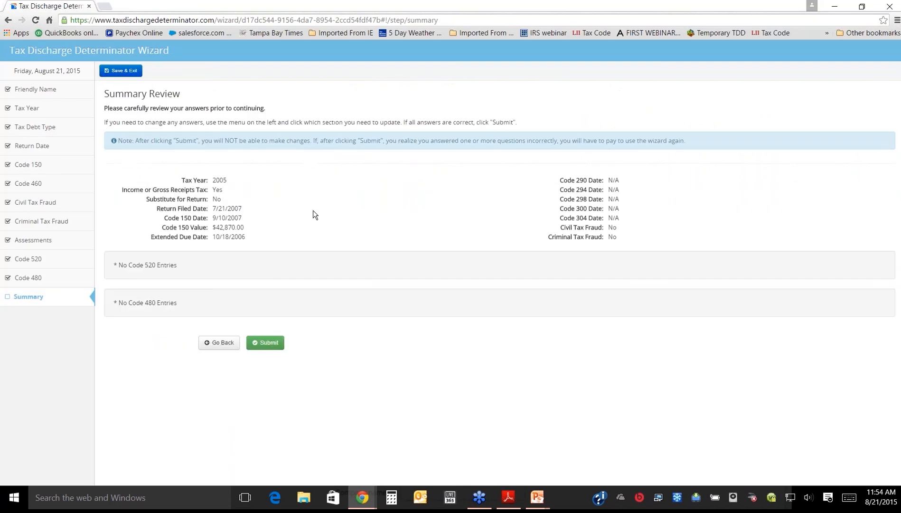
mouse_move(314, 216)
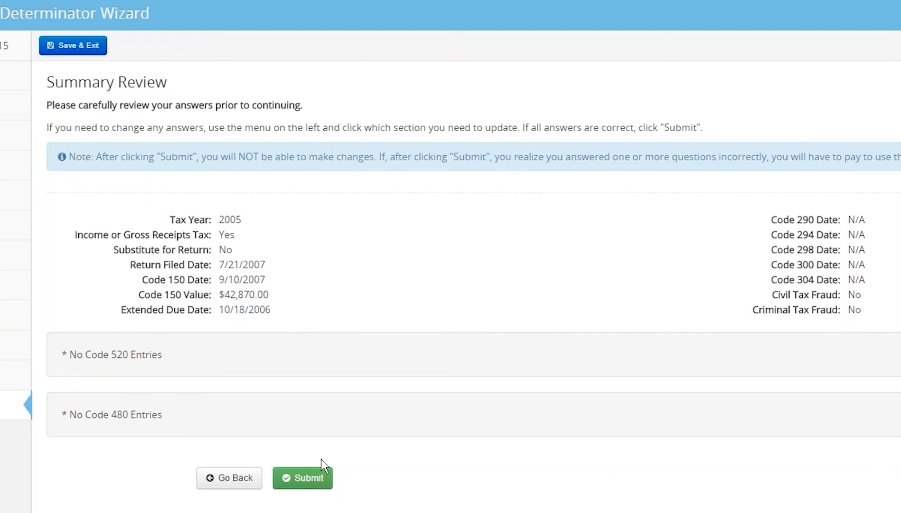
Submit the reviewed answers to get the final report with magic date 10/19/2009.
left_click(303, 477)
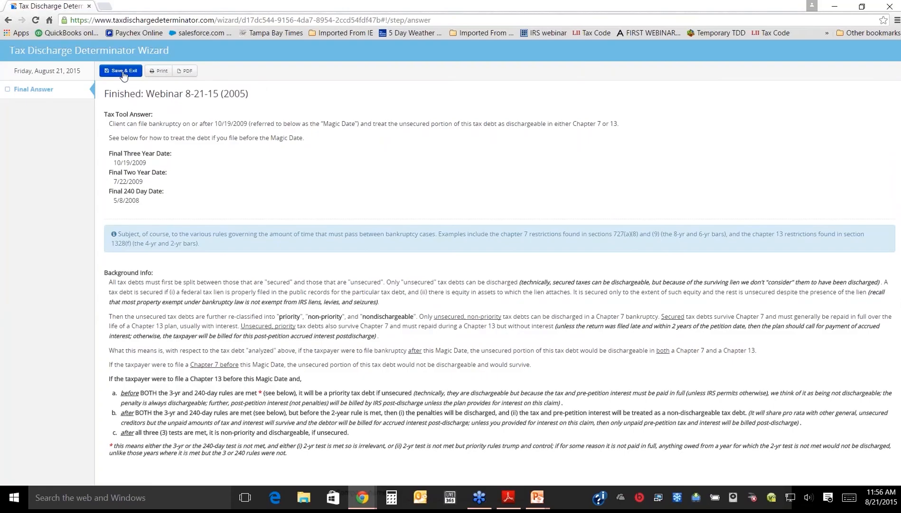
Save and exit the wizard, then bring the IRS transcript back up in Adobe Reader.
left_click(120, 71)
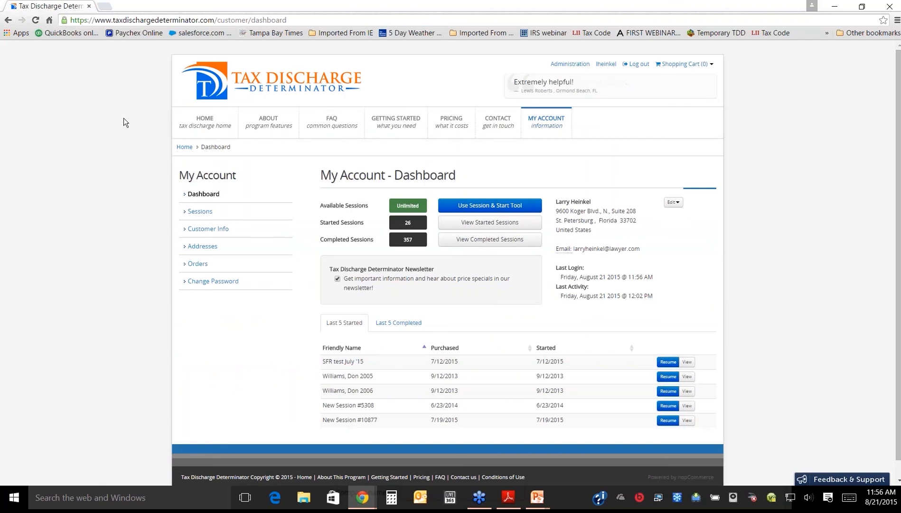
left_click(507, 497)
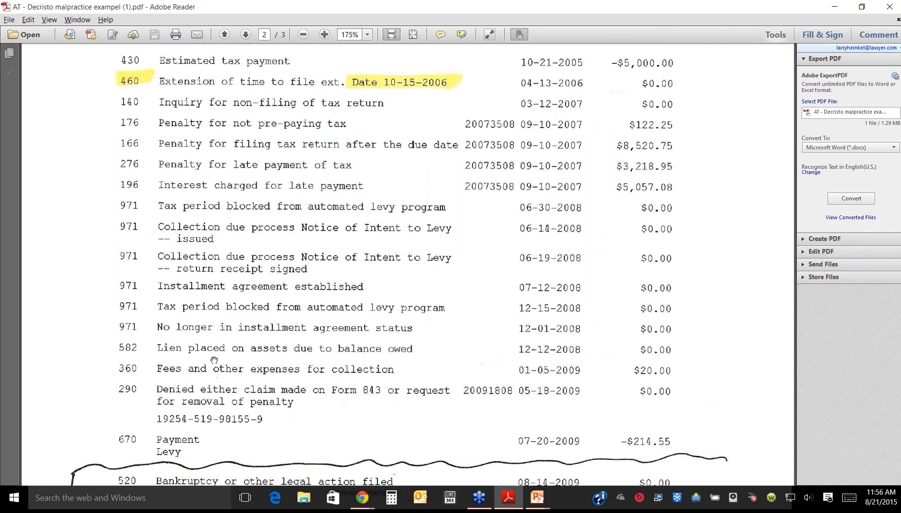
Scroll to the end of the transcript showing the handwritten bankruptcy-filing note.
scroll("down", 3)
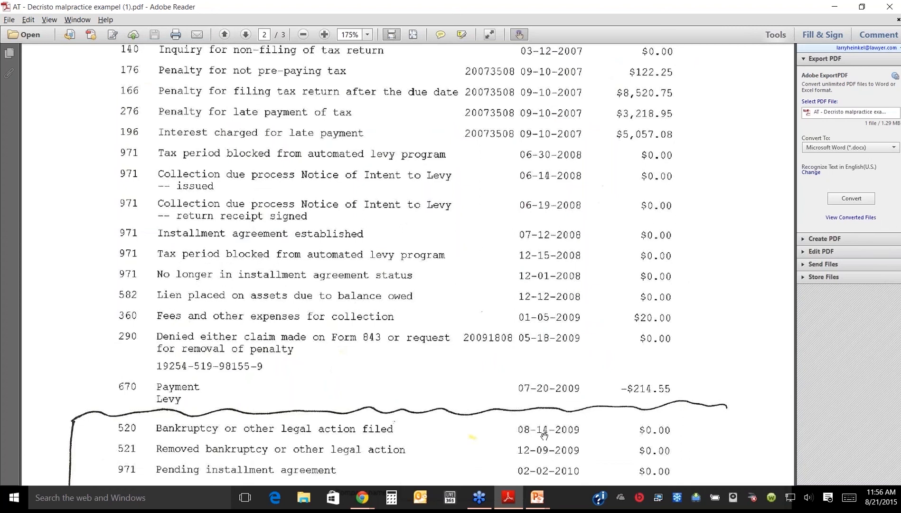
mouse_move(233, 411)
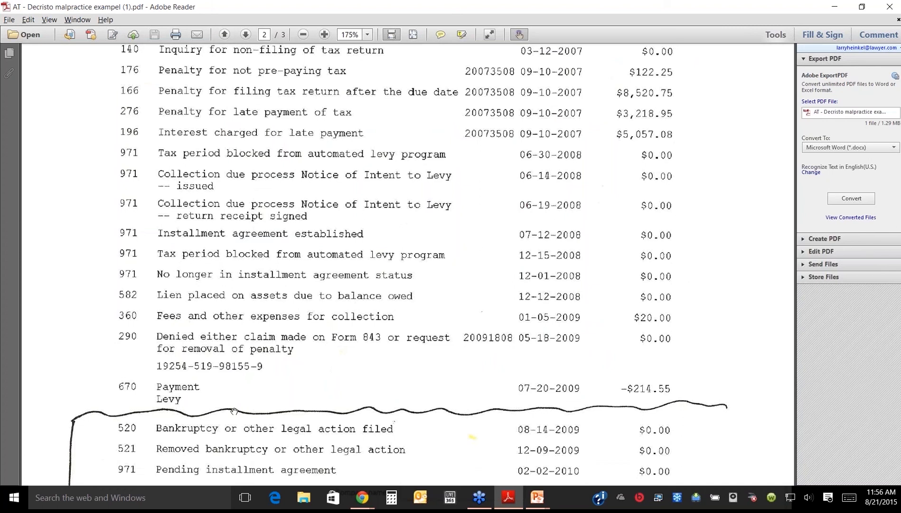
mouse_move(355, 414)
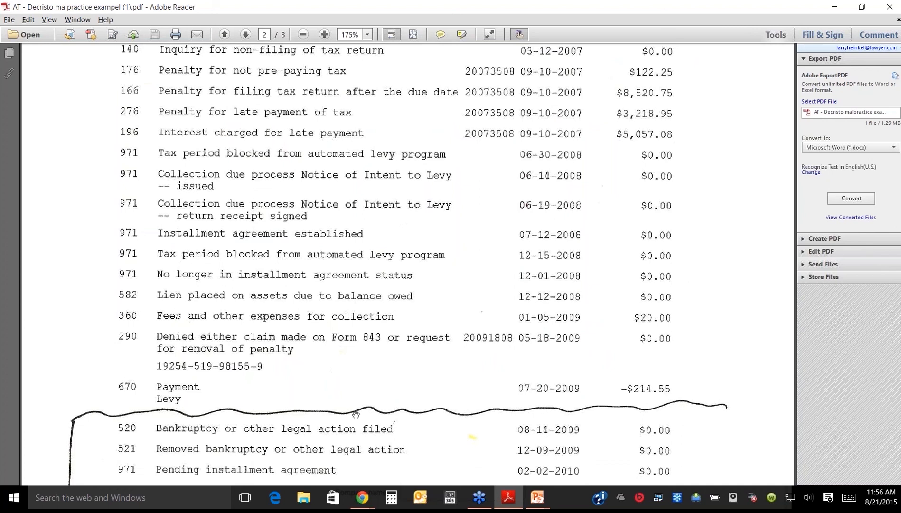
mouse_move(486, 392)
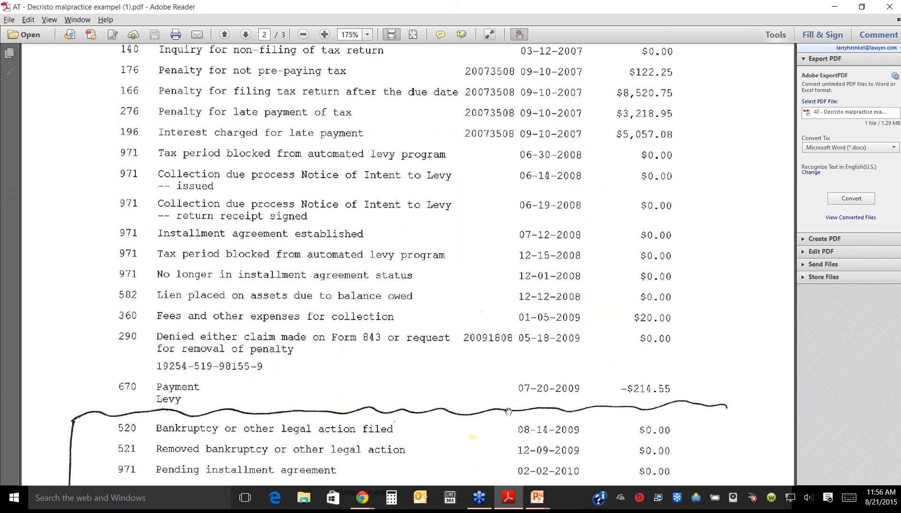
mouse_move(385, 426)
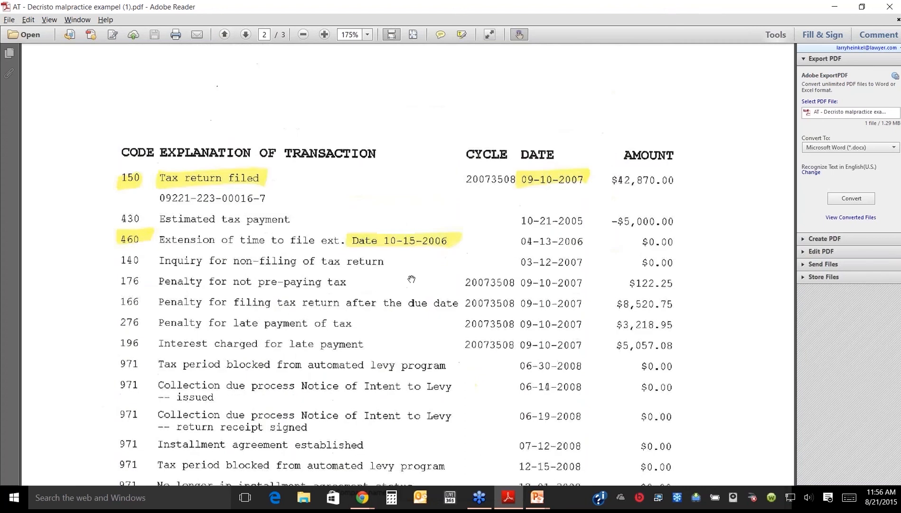
left_click(224, 34)
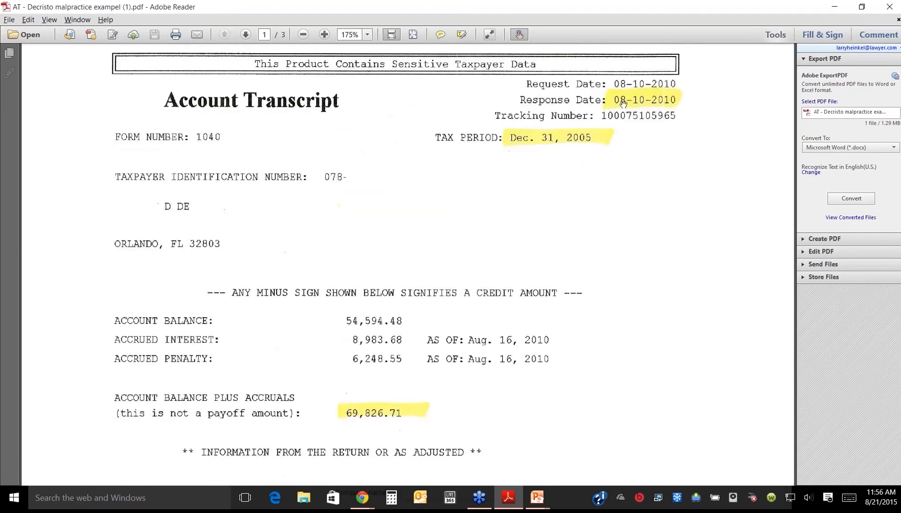
scroll("down", 3)
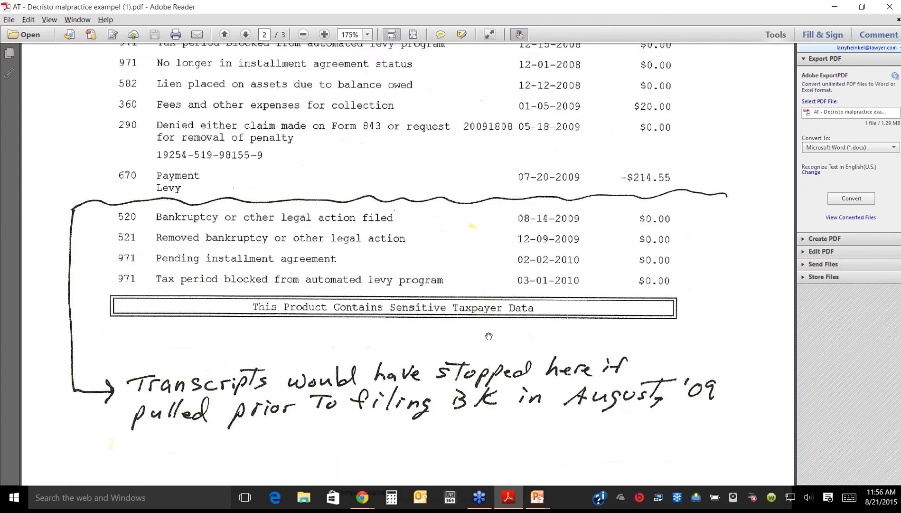
Scroll back to the transaction list start with highlighted codes 150 and 460.
scroll("up", 3)
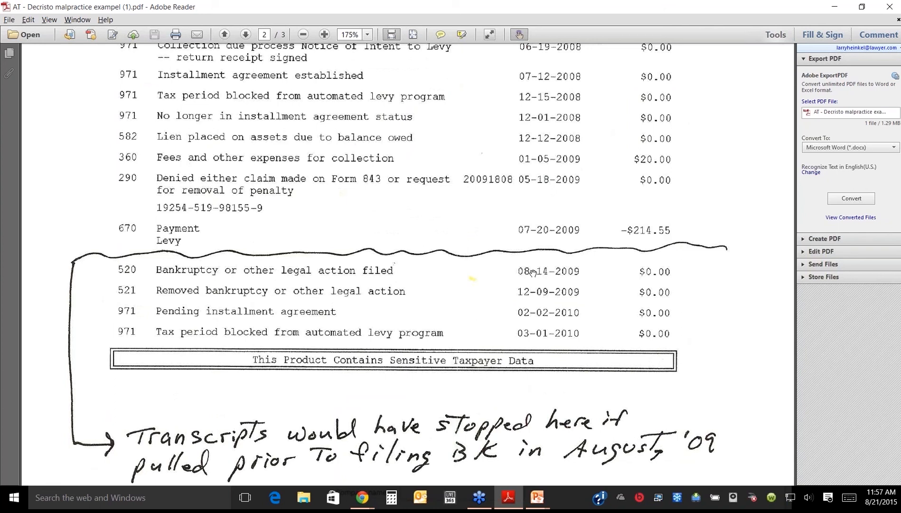
scroll("down", 3)
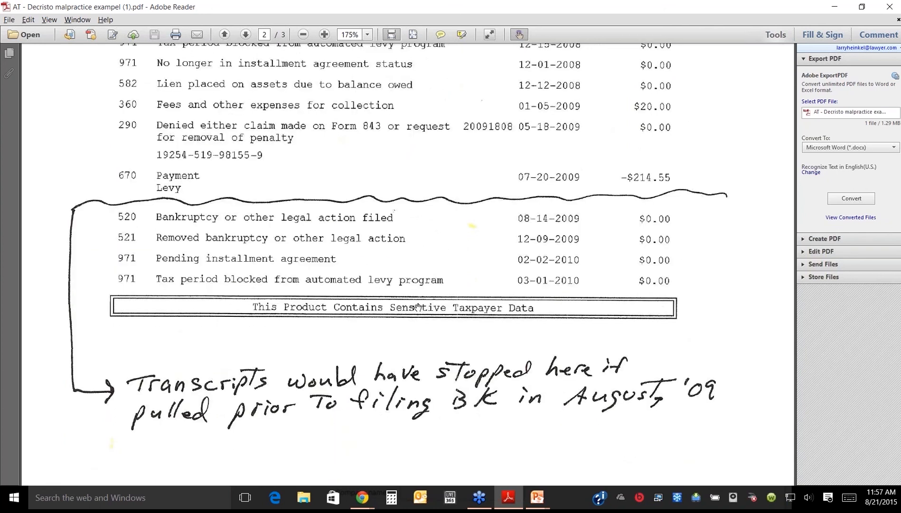
scroll("down", 3)
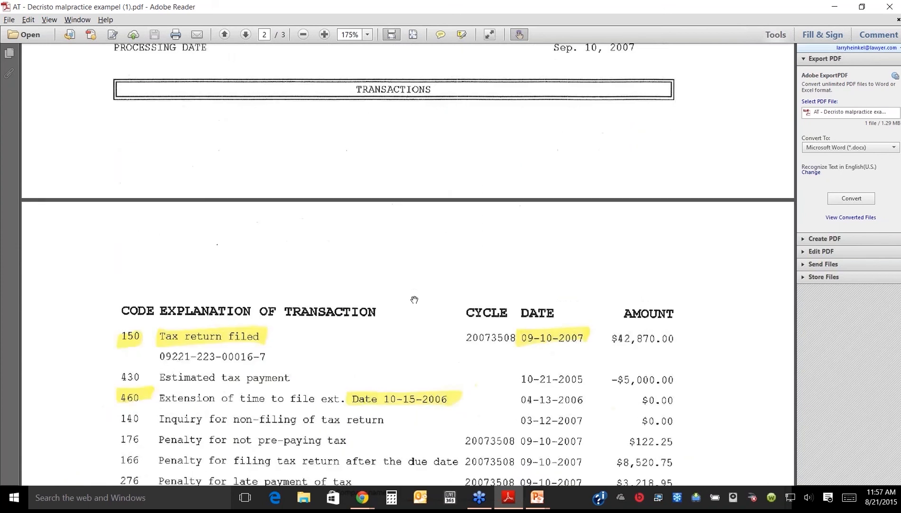
Go to page 1 showing the highlighted Jul. 21, 2007 return due date.
left_click(224, 34)
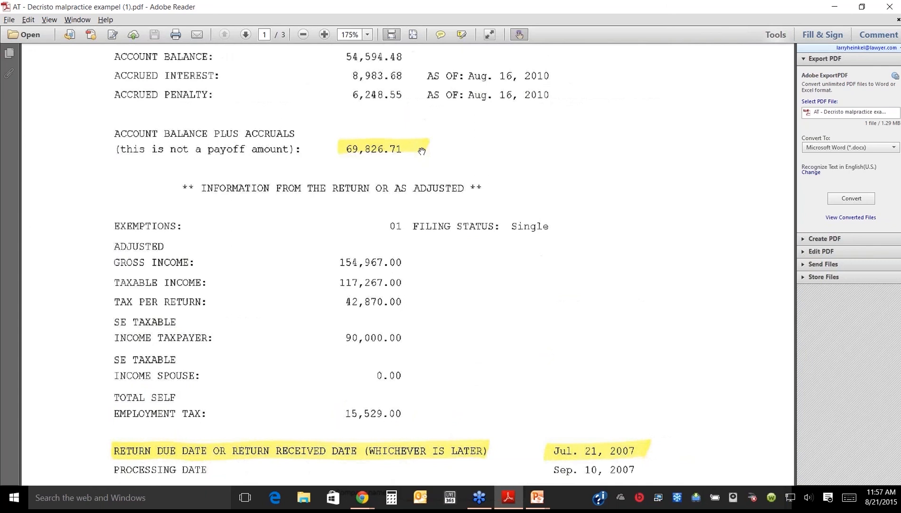
mouse_move(441, 142)
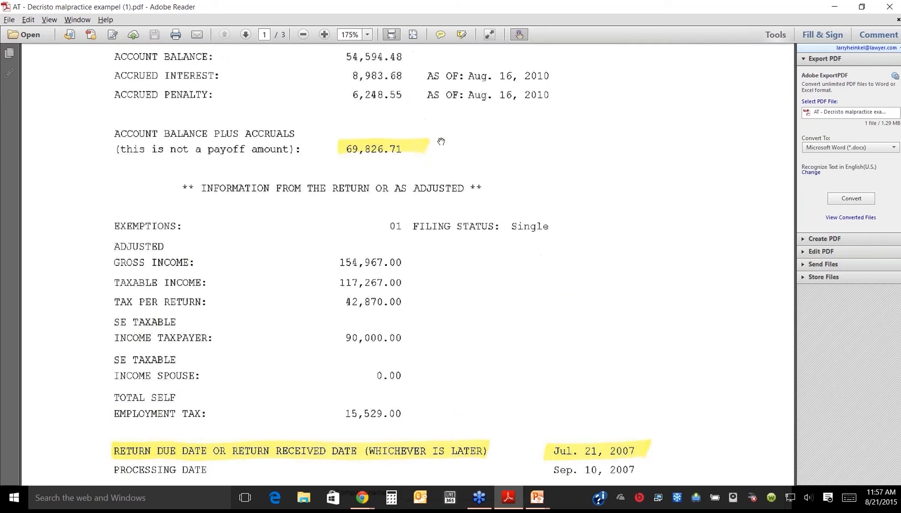